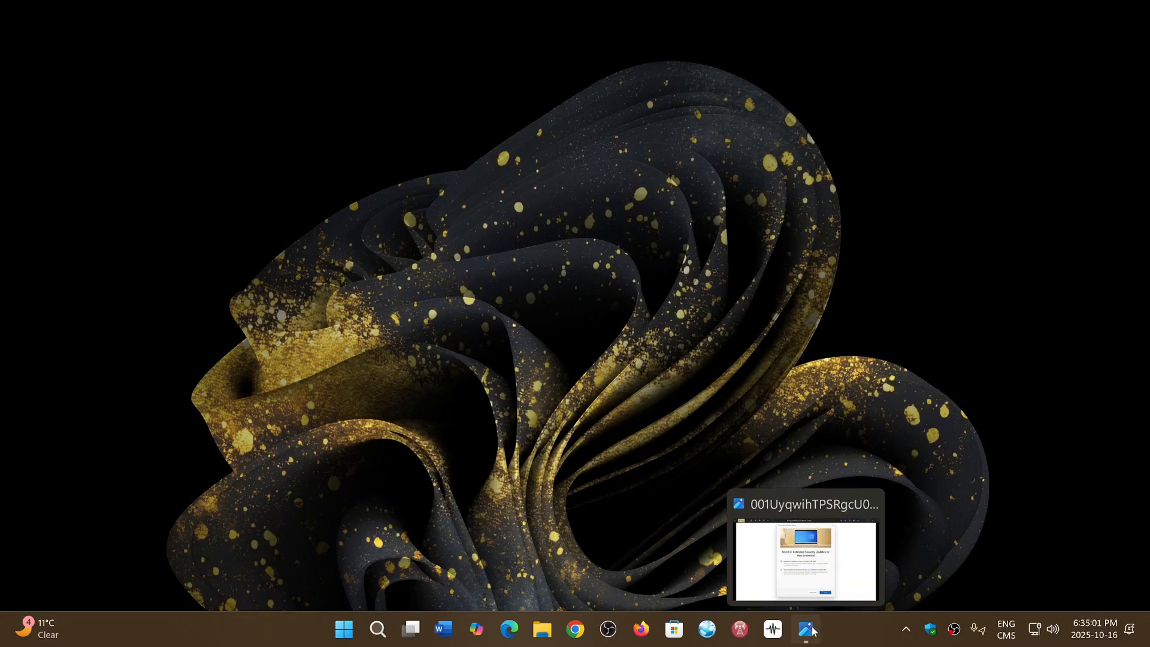
# - Restore the Photos window showing the Windows 10 Extended Security Updates screenshot full screen
pyautogui.click(805, 561)
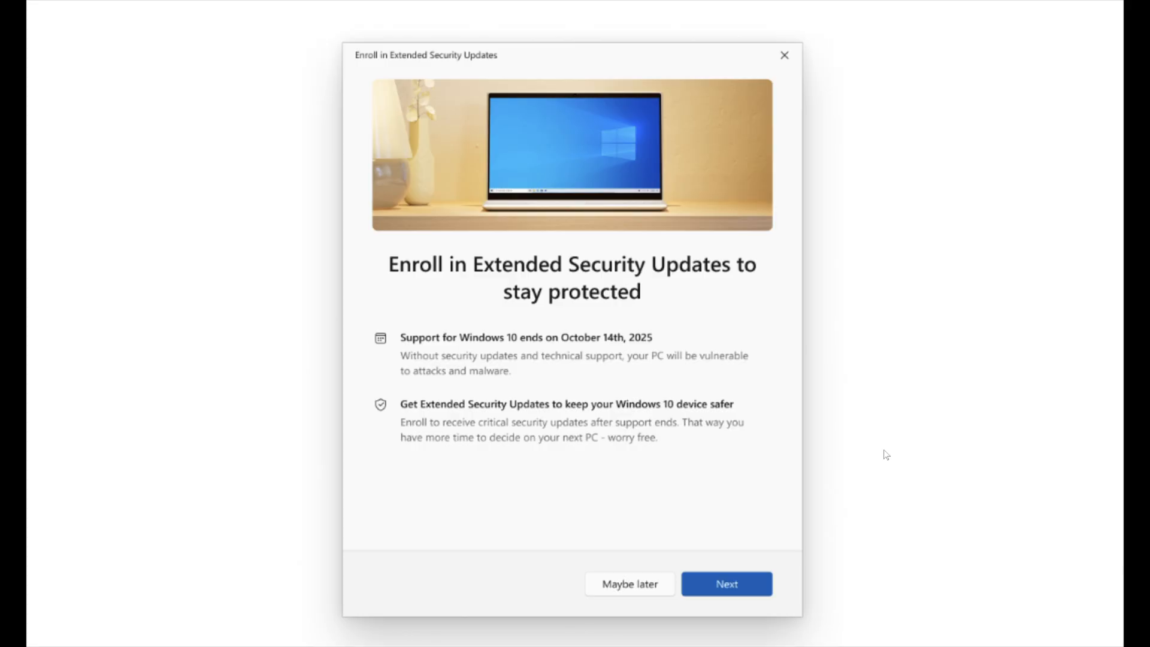
pyautogui.moveTo(1030, 528)
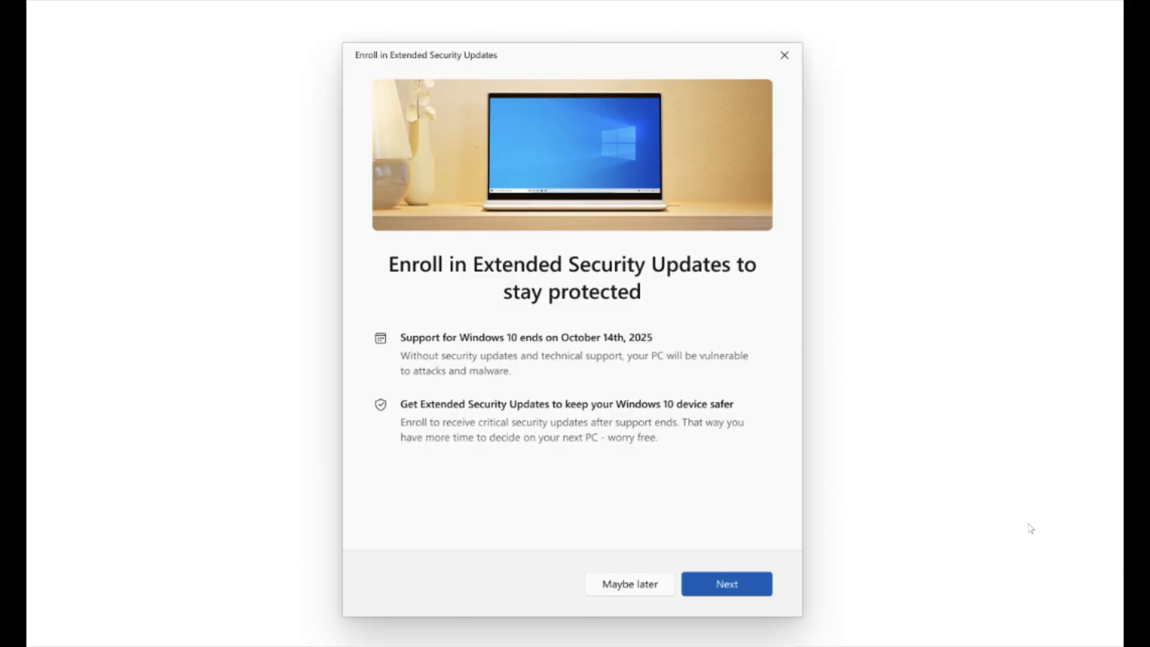
pyautogui.moveTo(955, 487)
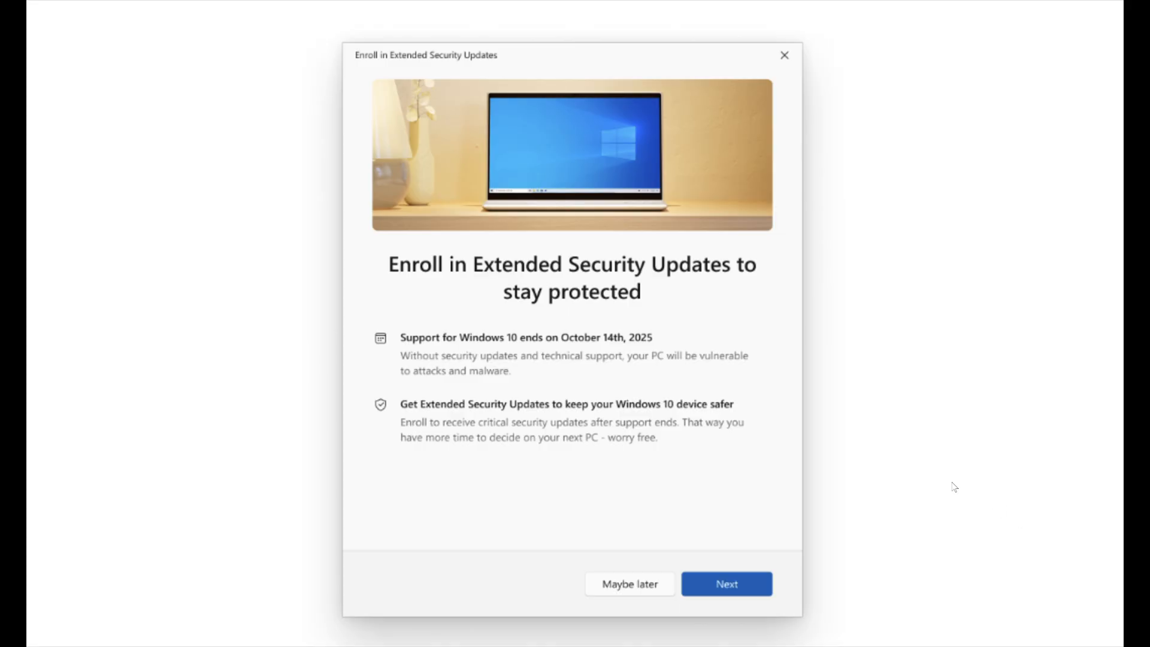